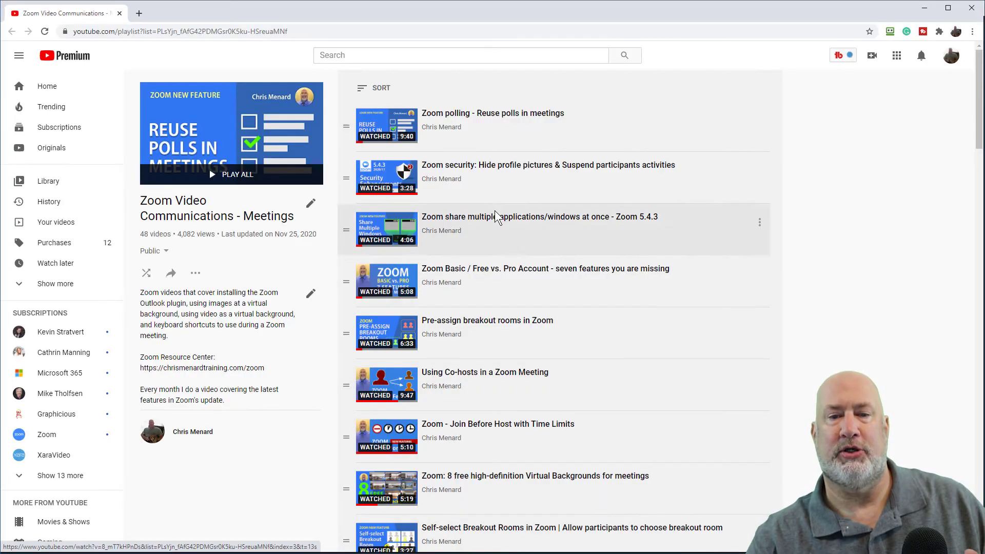
pyautogui.moveTo(496, 124)
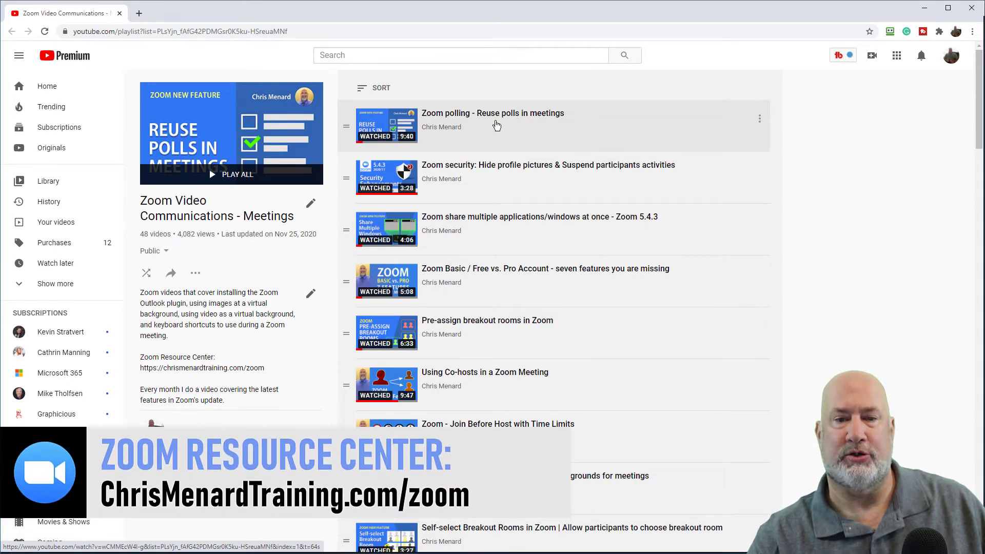
pyautogui.moveTo(485, 331)
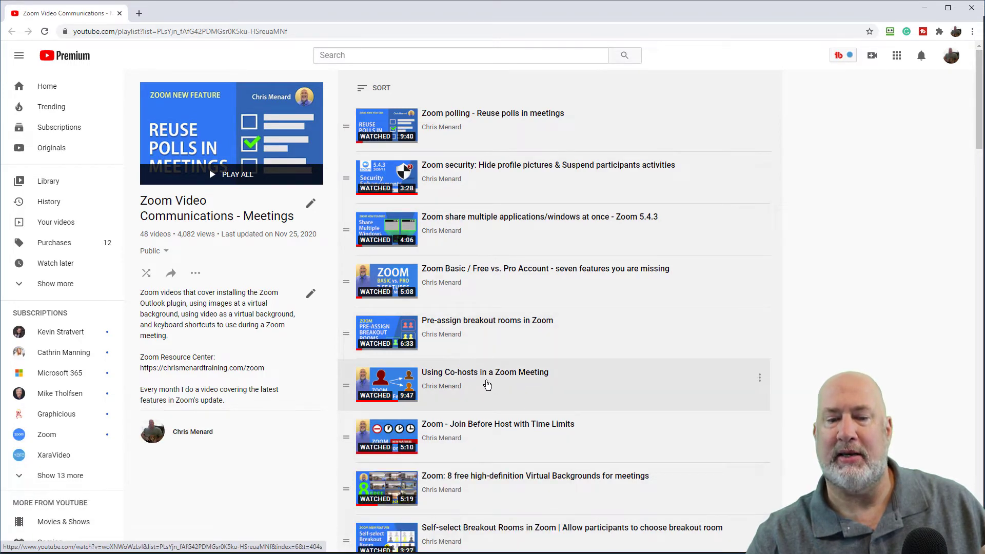
pyautogui.moveTo(902, 30)
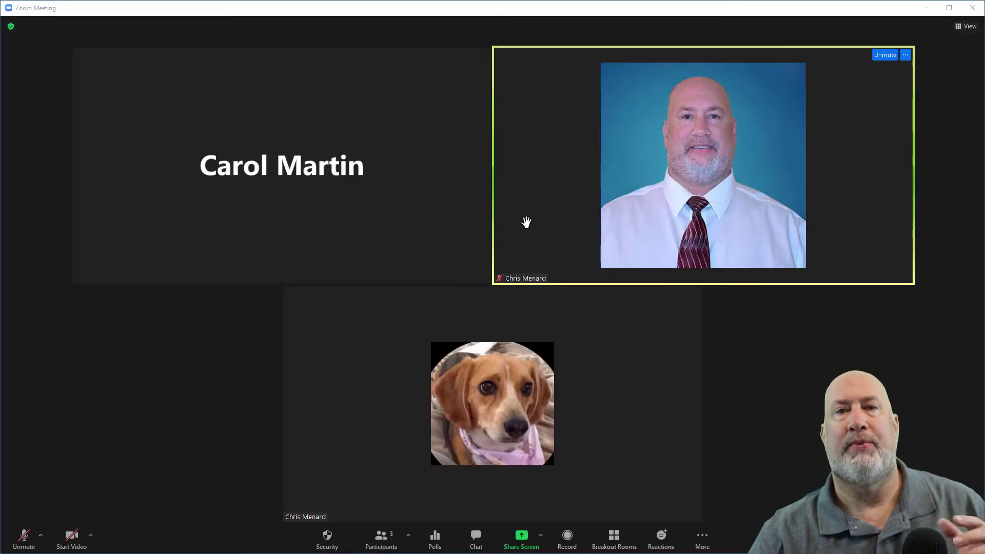
pyautogui.moveTo(414, 321)
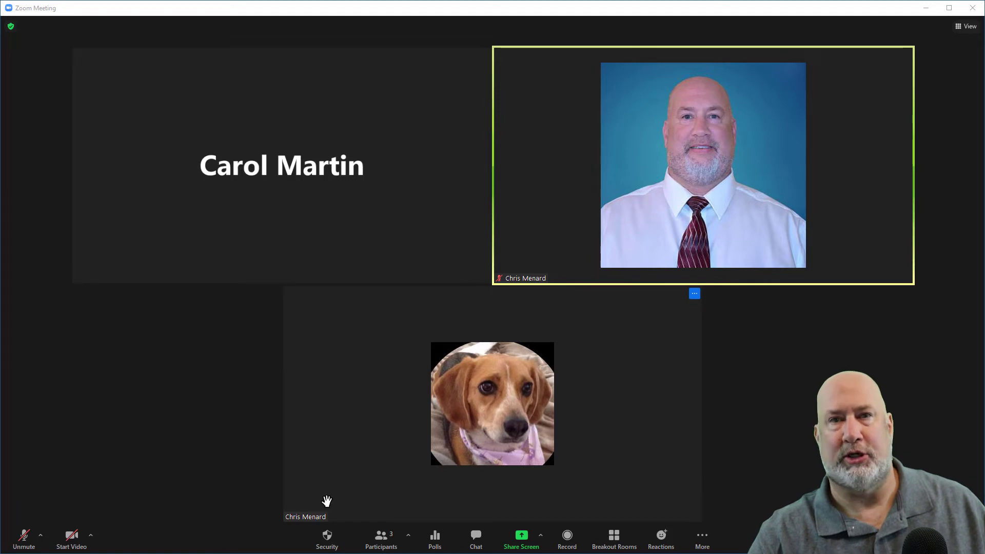
pyautogui.moveTo(421, 461)
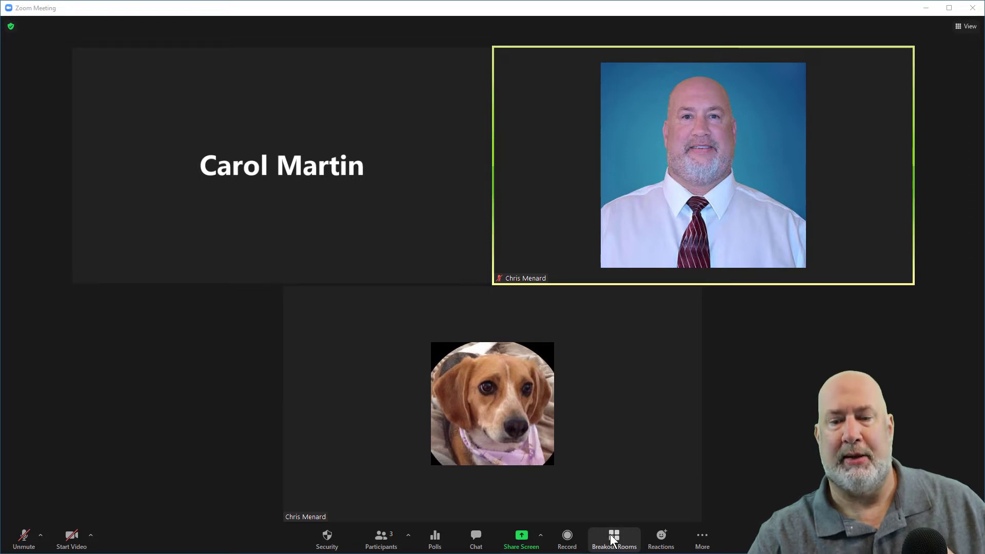
# - Delete Room 1 and recreate one manually assigned room holding both participants
pyautogui.click(613, 539)
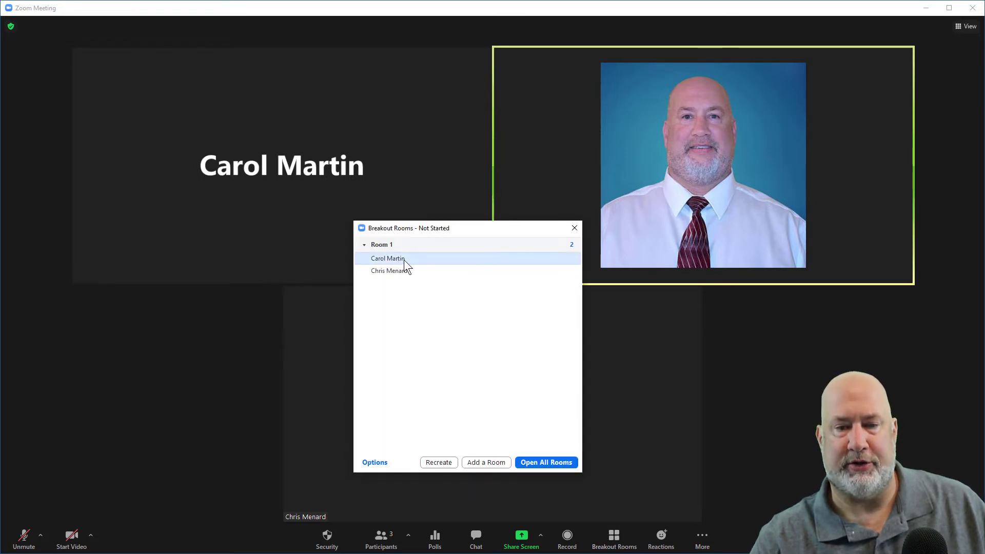
pyautogui.moveTo(421, 244)
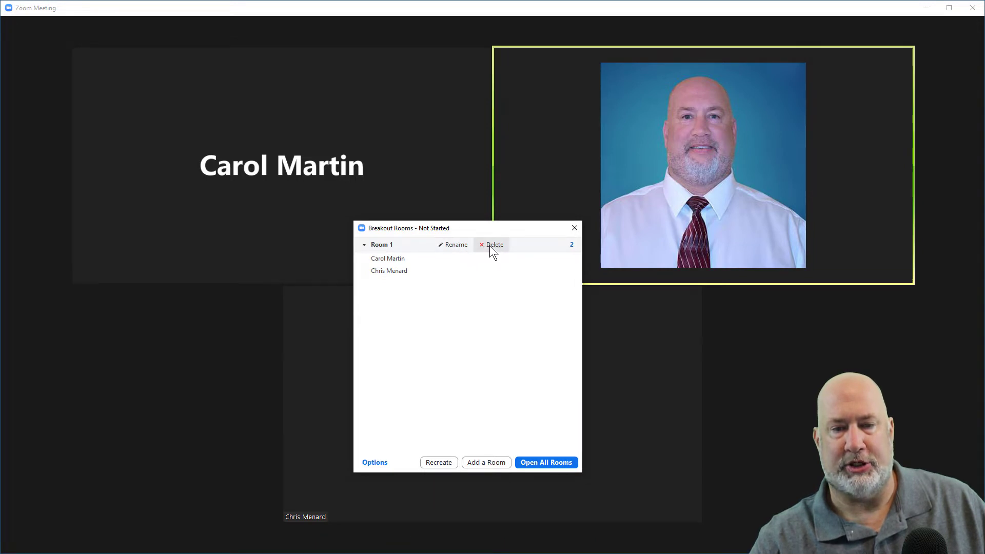
pyautogui.click(492, 244)
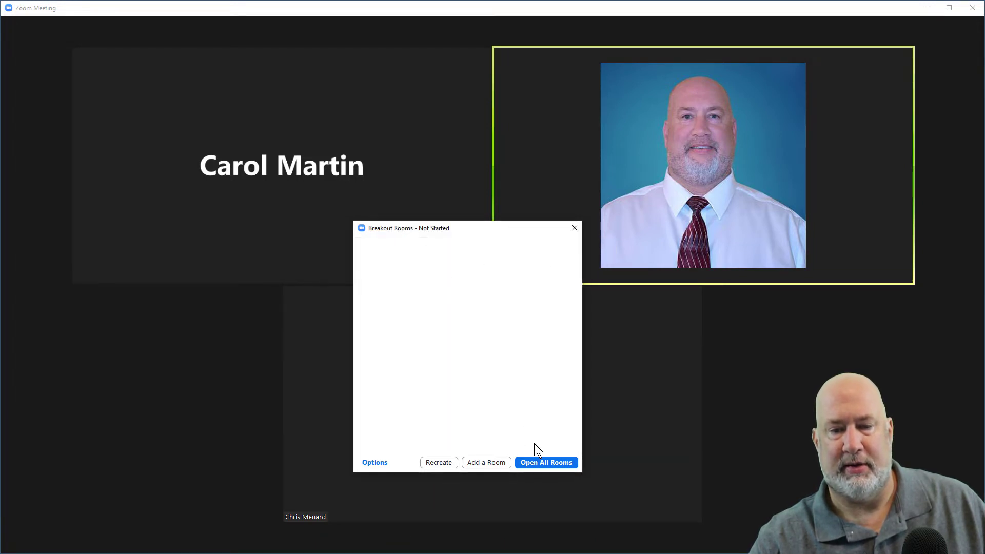
pyautogui.click(438, 463)
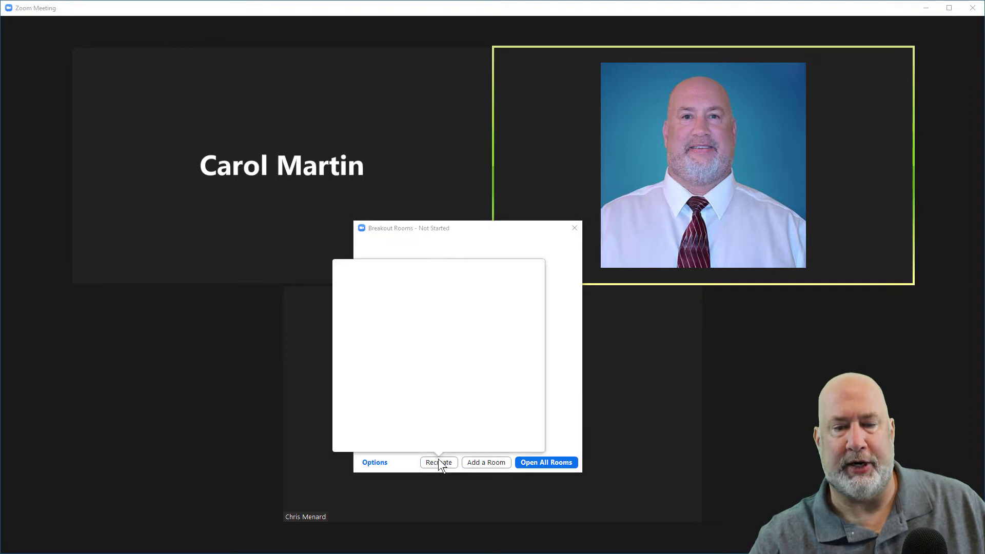
pyautogui.click(438, 462)
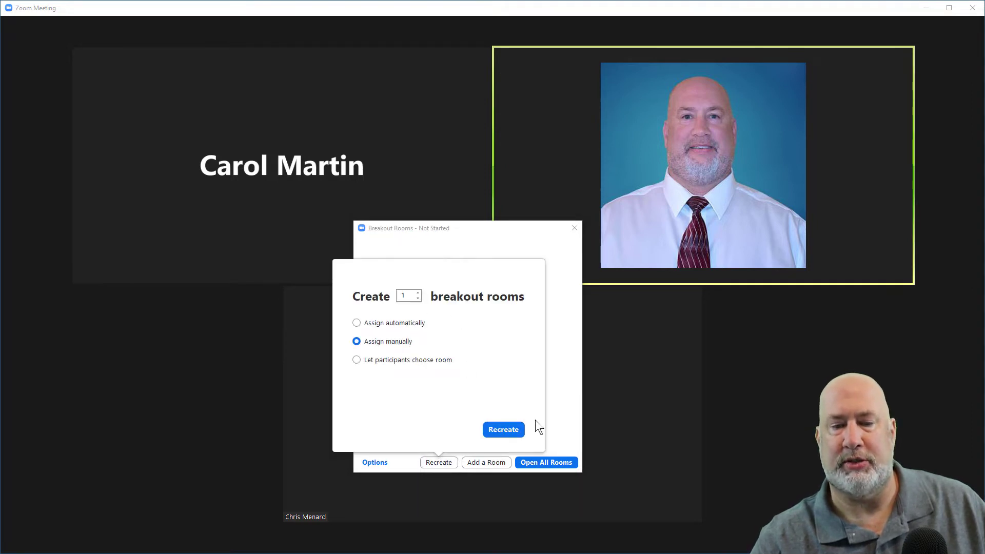
pyautogui.moveTo(436, 402)
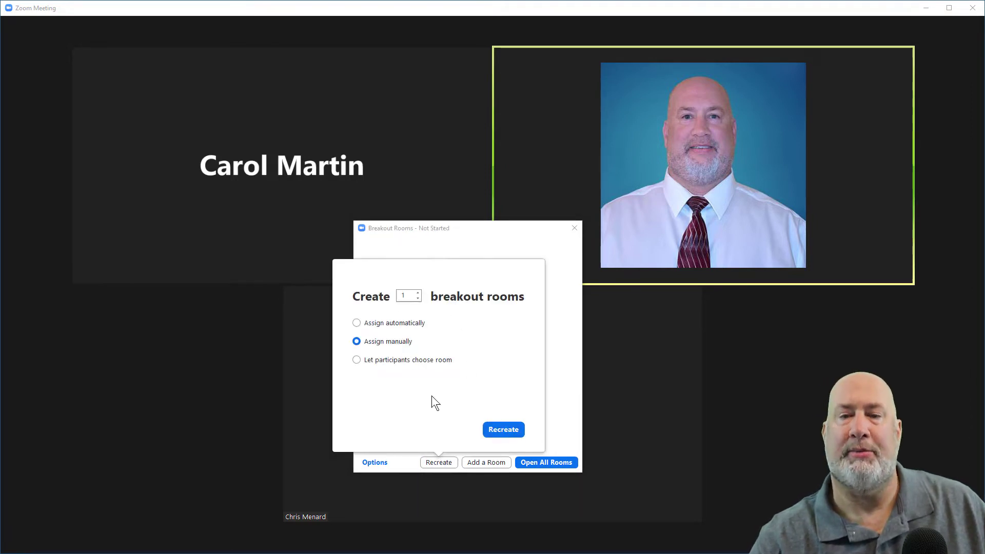
pyautogui.click(503, 429)
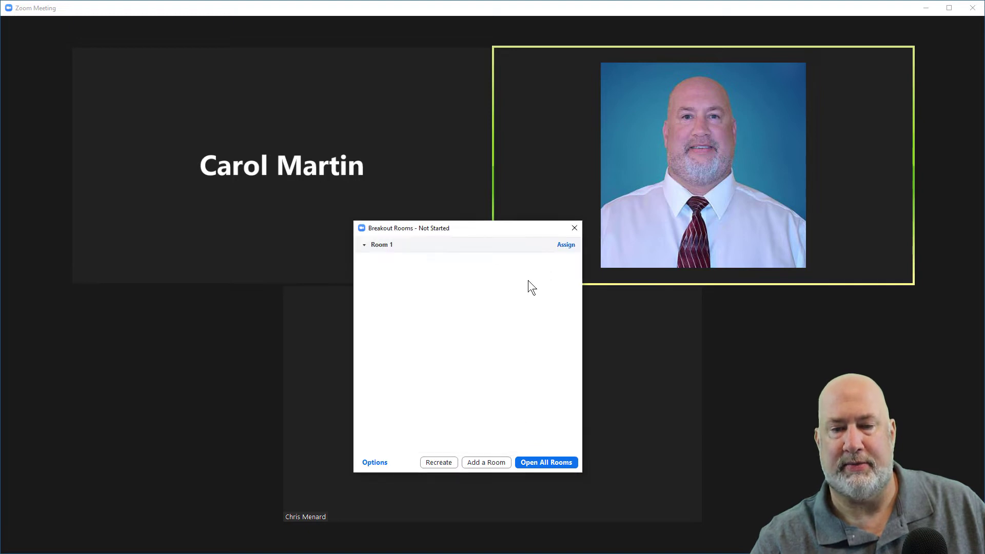
pyautogui.click(564, 244)
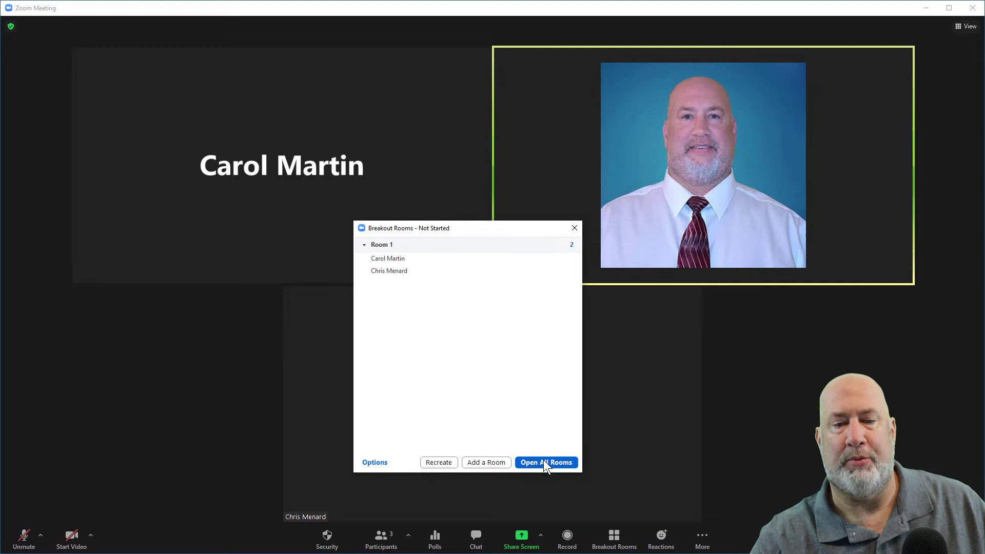
# - Open all rooms, sending both participants into Room 1
pyautogui.click(545, 462)
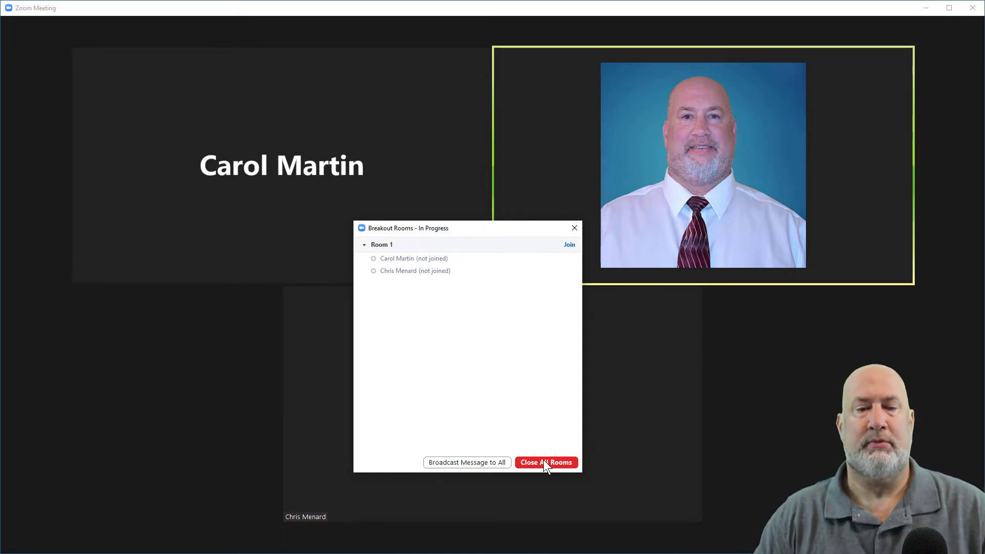
pyautogui.click(544, 462)
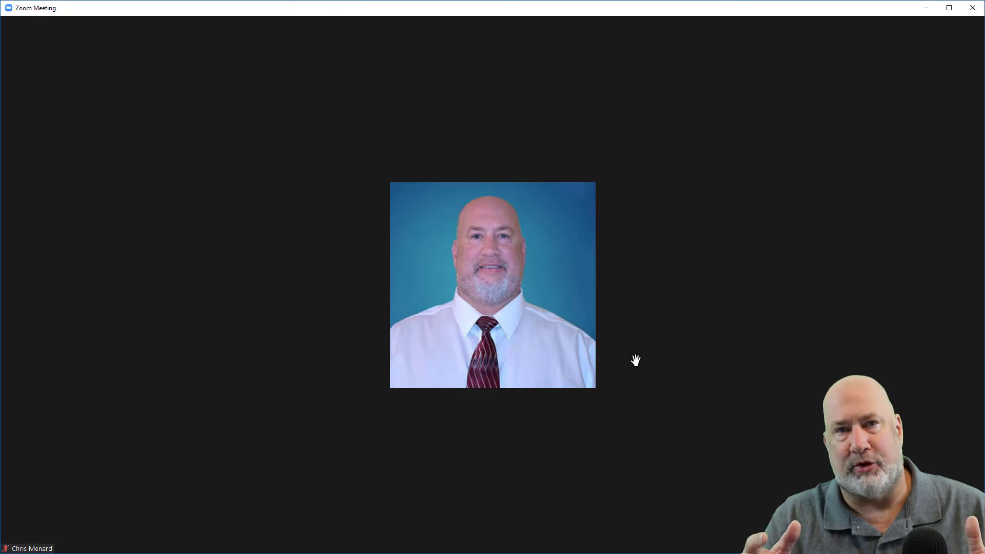
pyautogui.moveTo(624, 521)
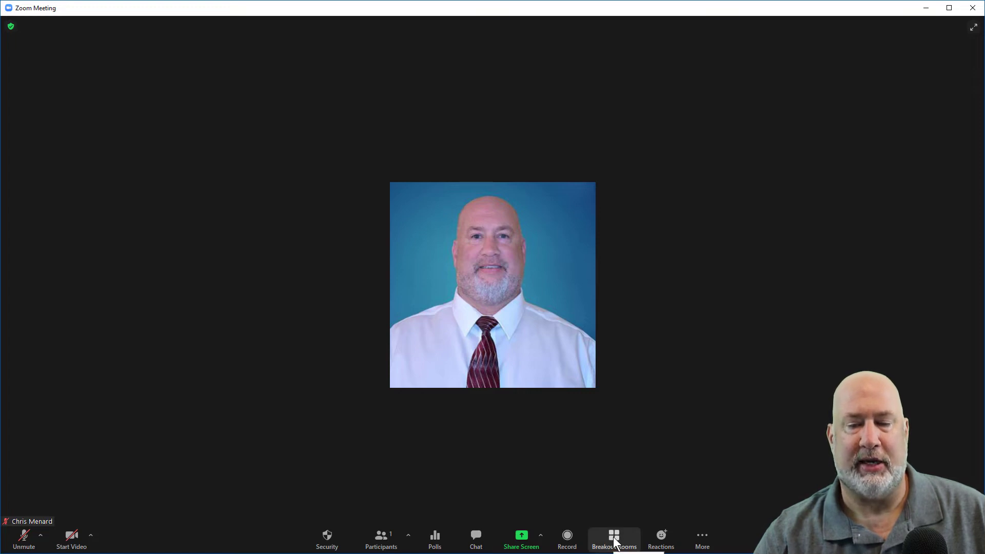
# - Move the first Room 1 participant back to the Main Session
pyautogui.click(613, 537)
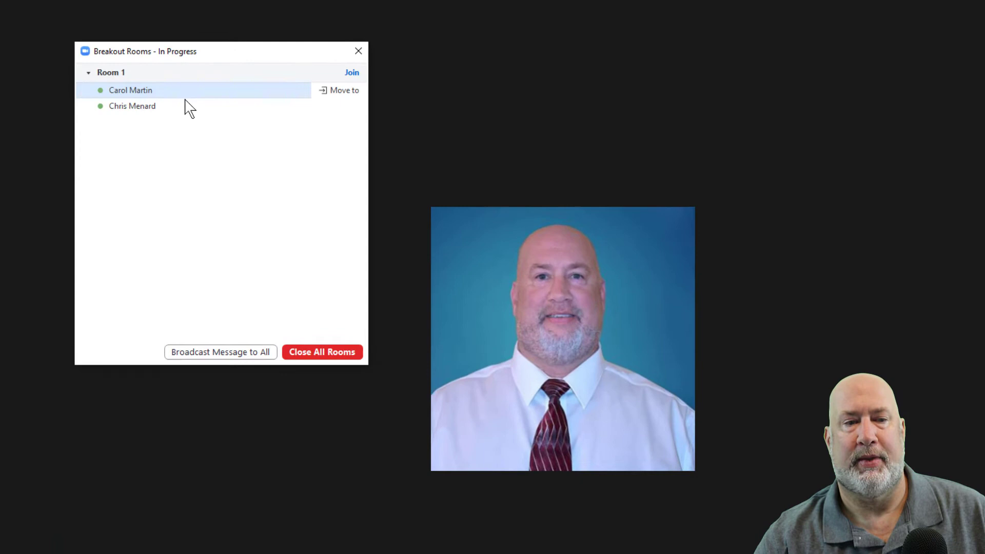
pyautogui.click(343, 91)
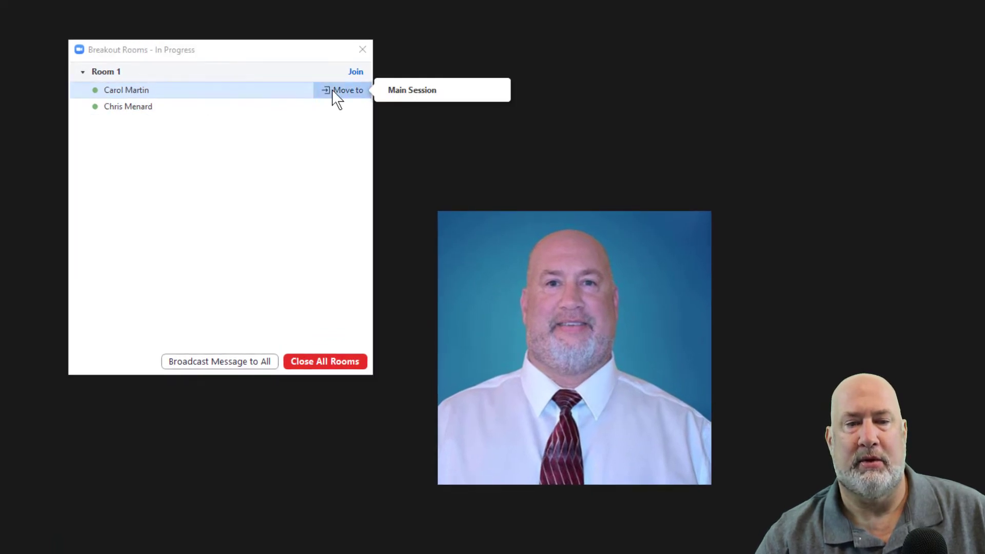
pyautogui.moveTo(411, 90)
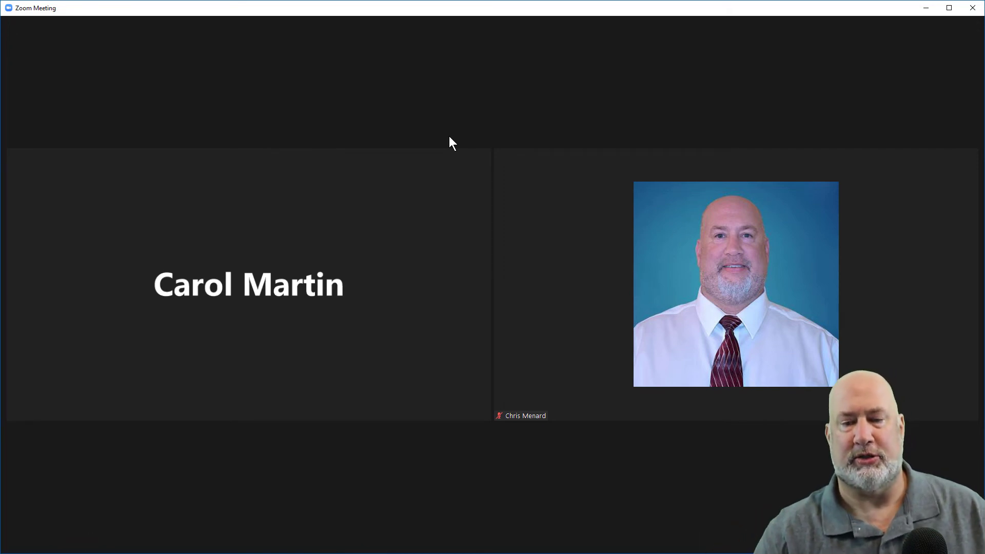
# - Close all breakout rooms, starting the 30-second countdown, and dismiss the window
pyautogui.click(614, 536)
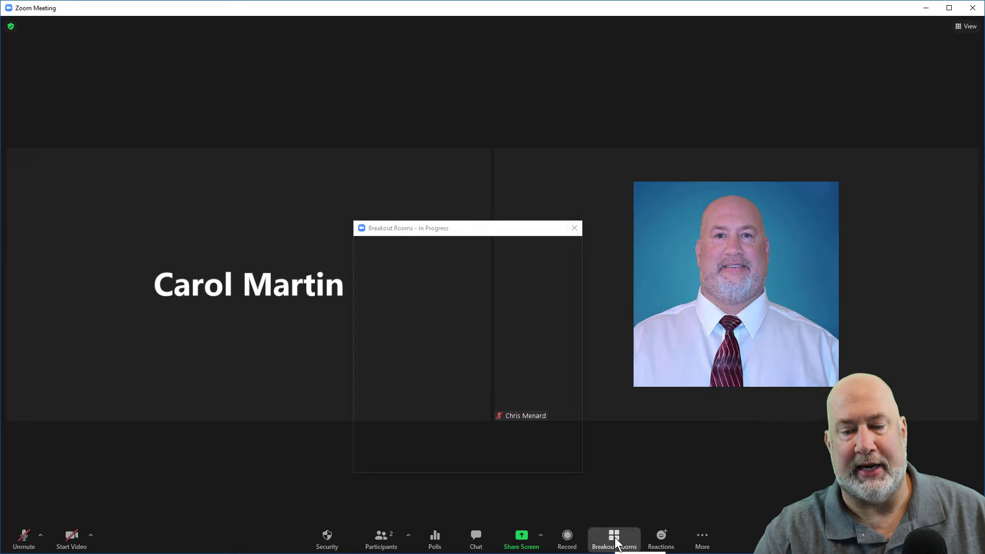
pyautogui.click(562, 270)
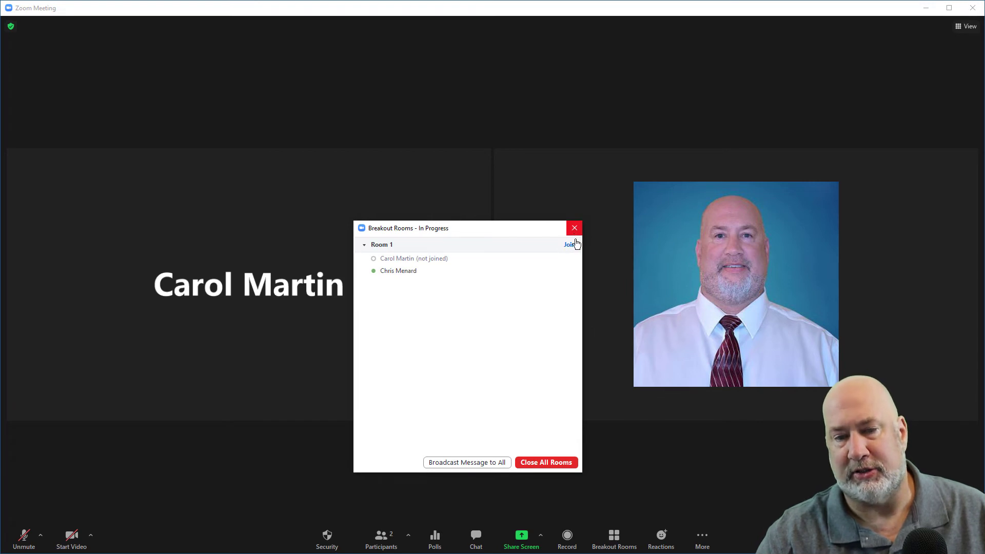
pyautogui.click(544, 463)
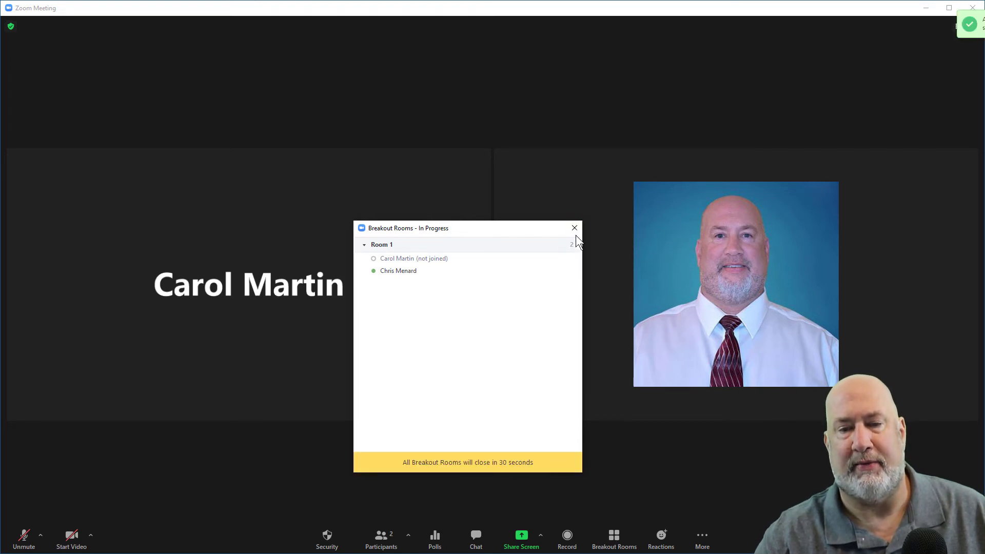
pyautogui.click(573, 228)
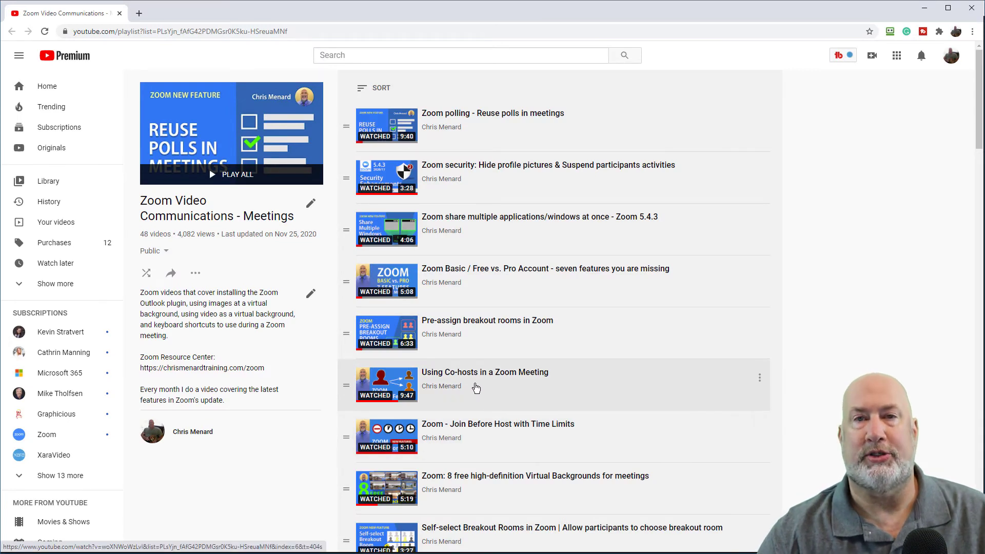
pyautogui.moveTo(486, 387)
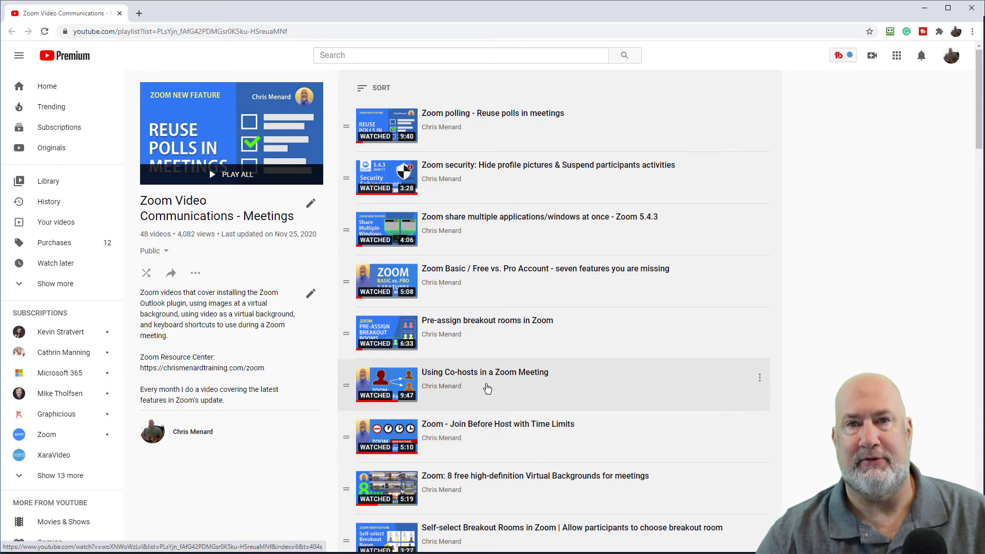